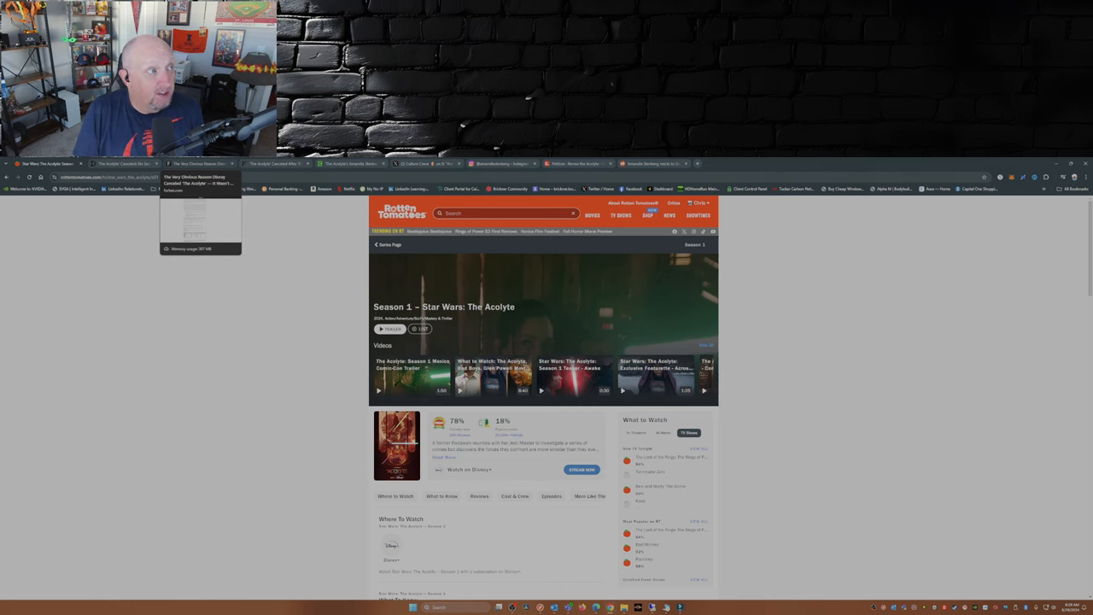
Switch to the Instagram tab showing the actress's black-and-white post with caption and comments.
click(200, 163)
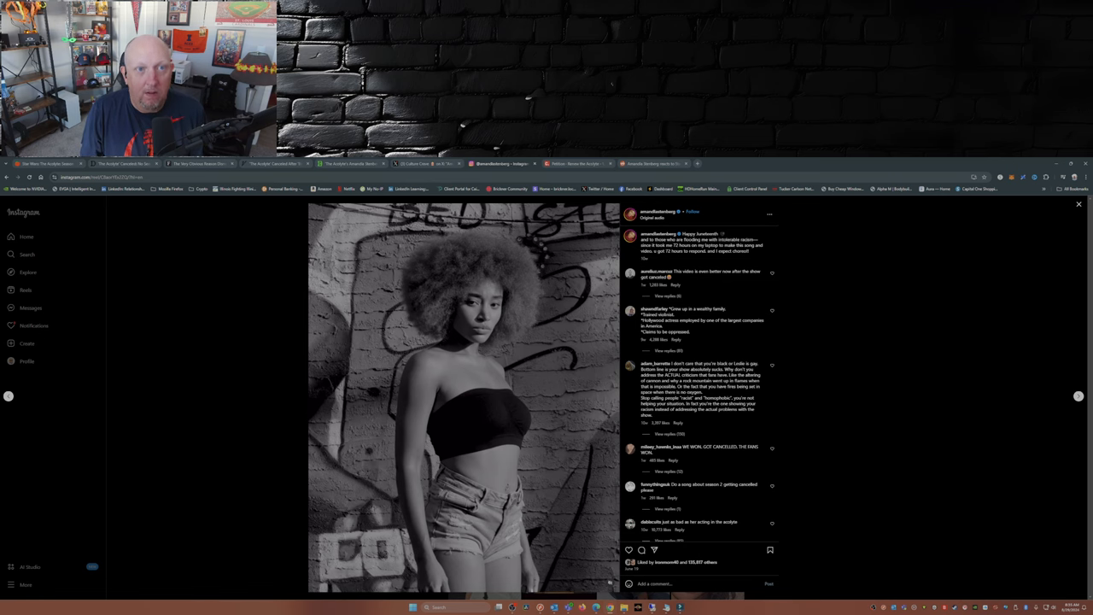
click(576, 163)
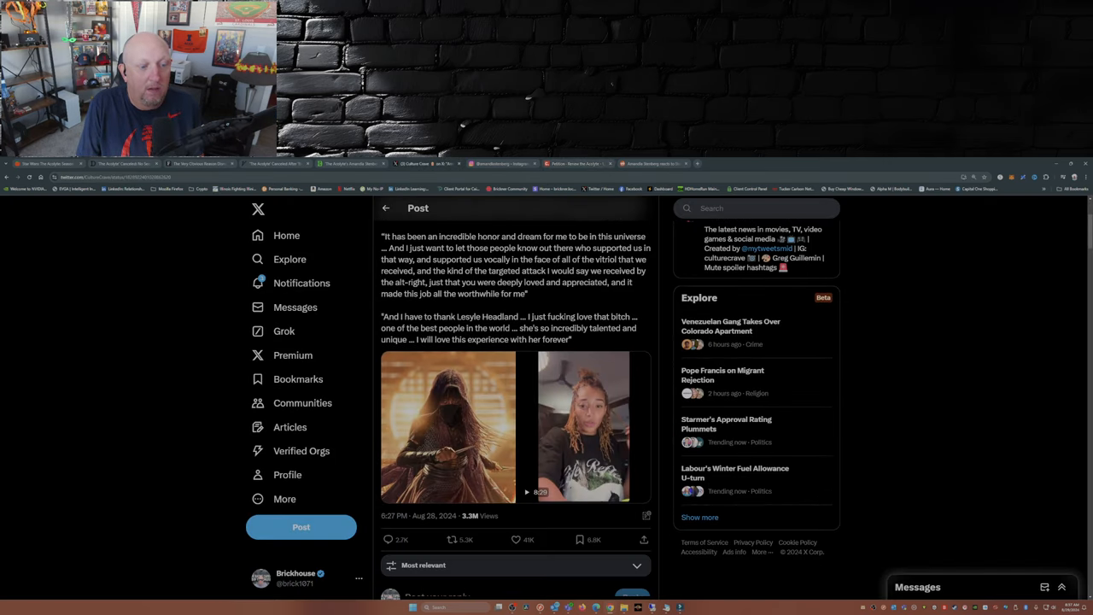
Scroll through the replies blaming the cancellation on low viewership and poor writing.
scroll(down, 3)
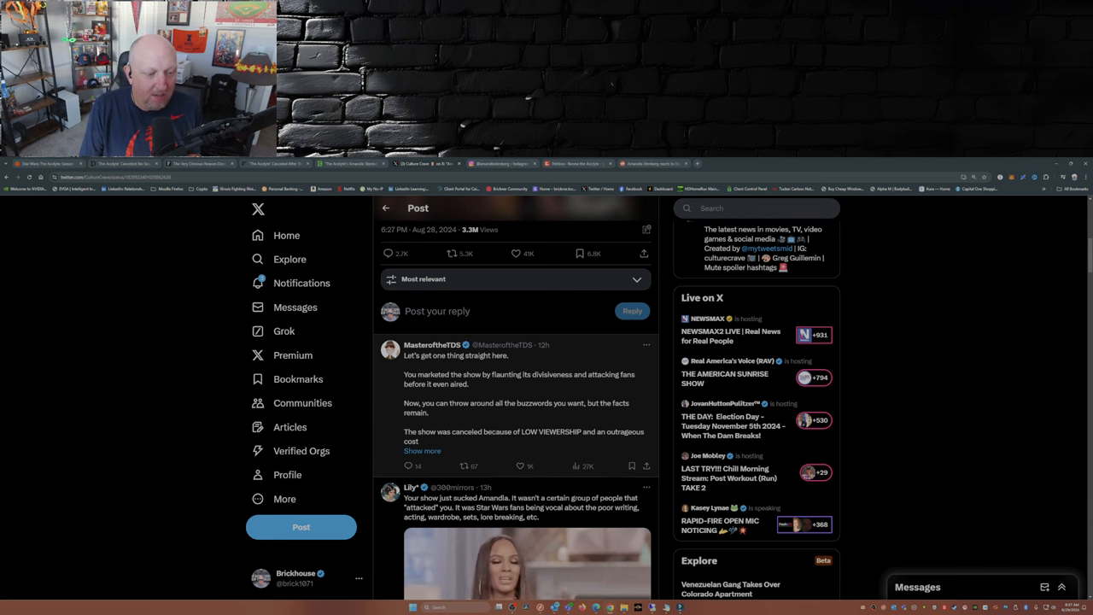
scroll(down, 3)
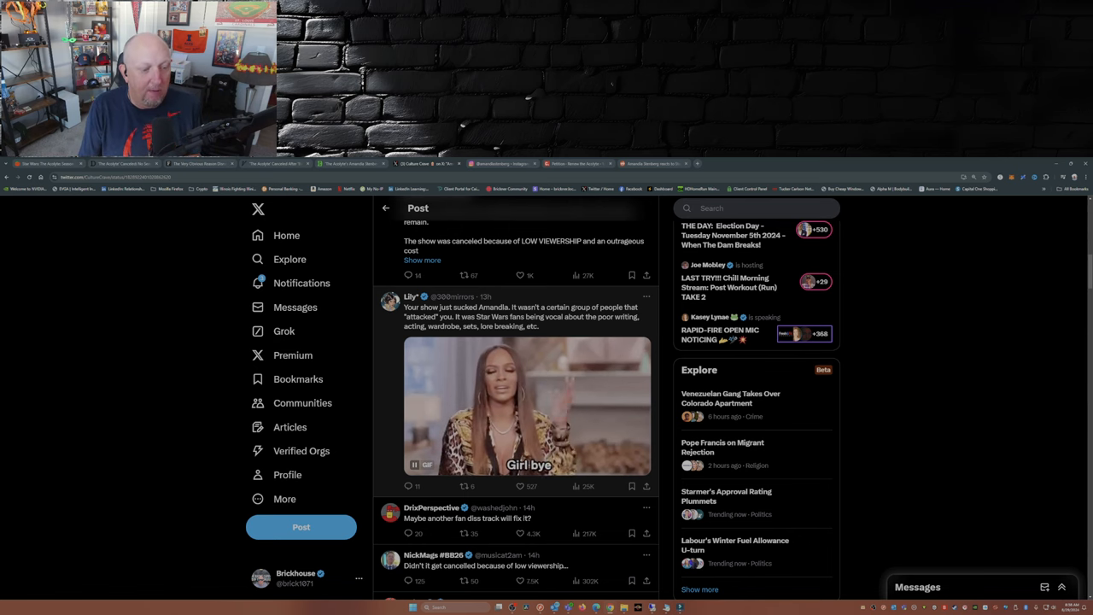
scroll(down, 3)
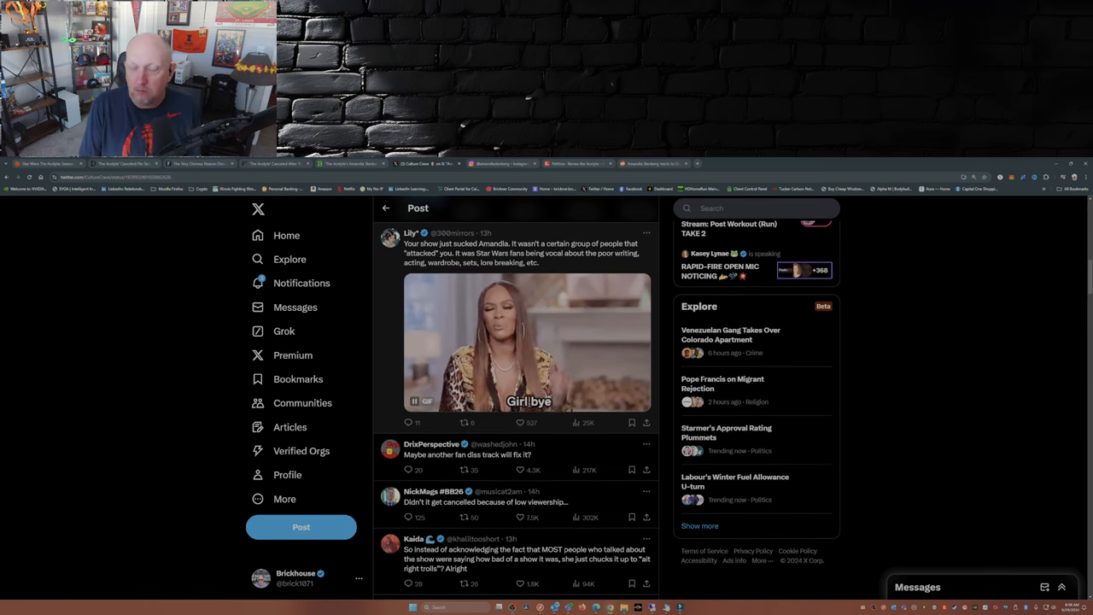
scroll(down, 3)
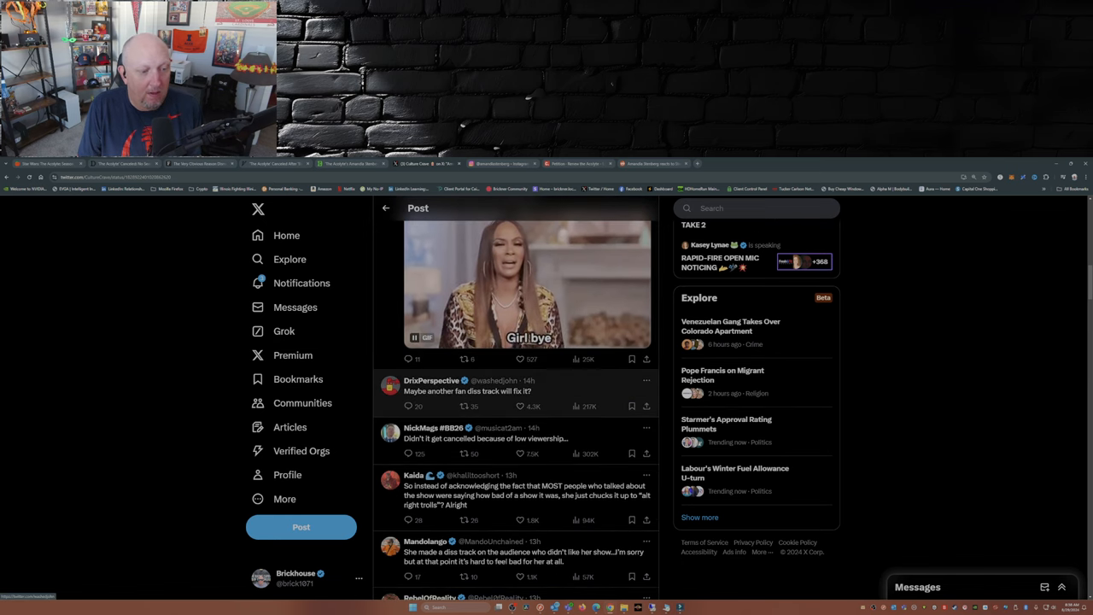